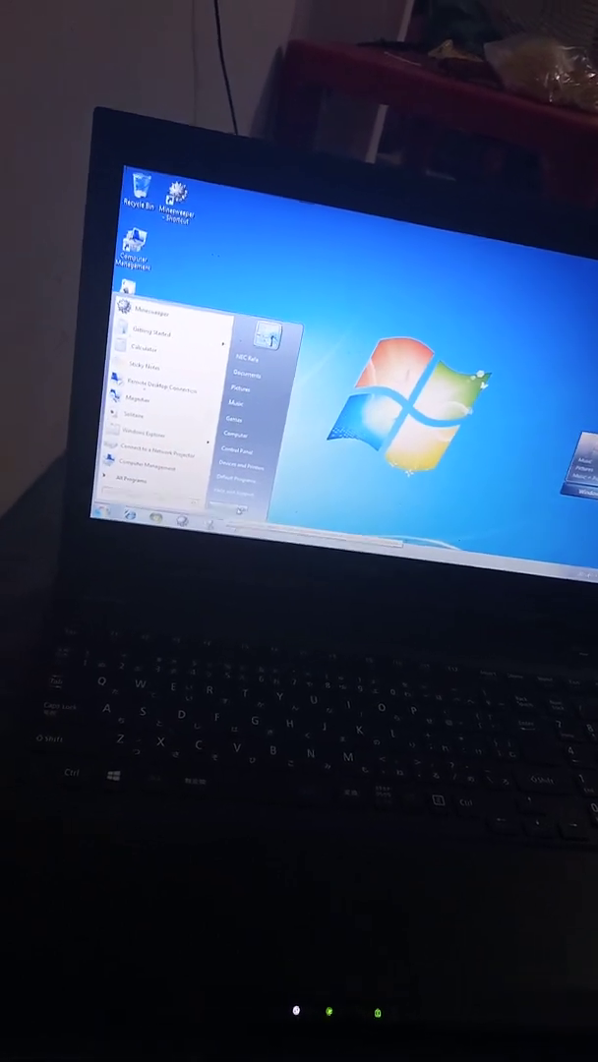
# Step: Restart the computer from the Start menu toward Advanced Boot Options
pyautogui.click(261, 481)
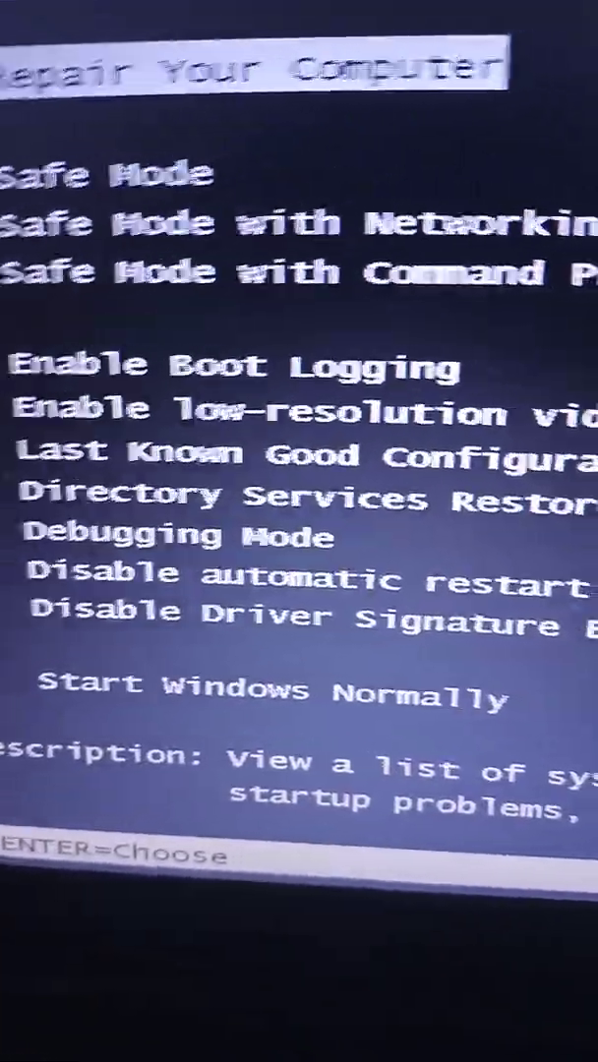
# Step: Boot into Safe Mode with Command Prompt from the Advanced Boot Options list
pyautogui.press('down')
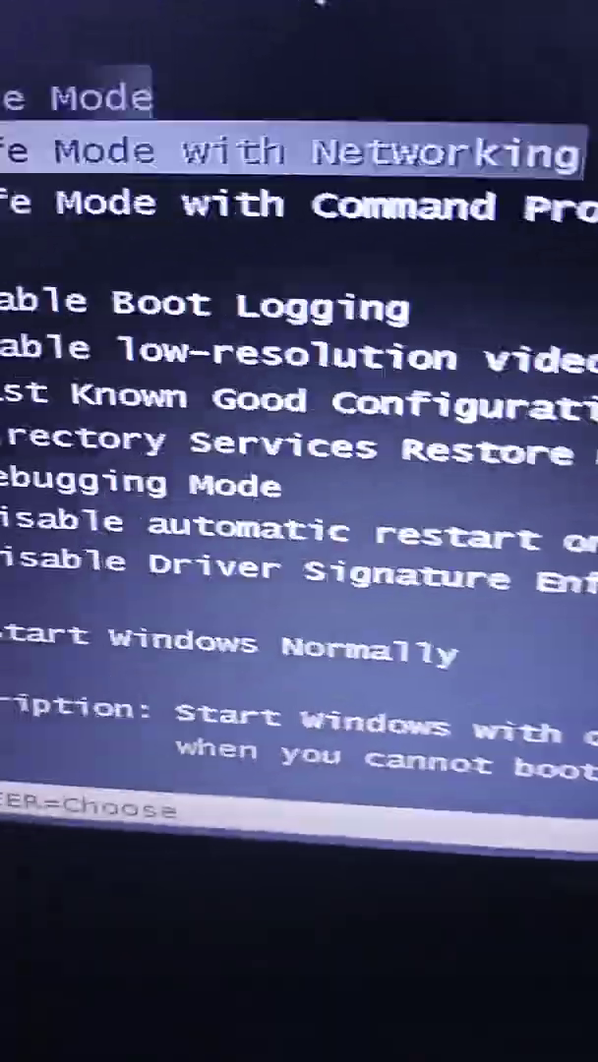
pyautogui.press('Enter')
pyautogui.write('task')
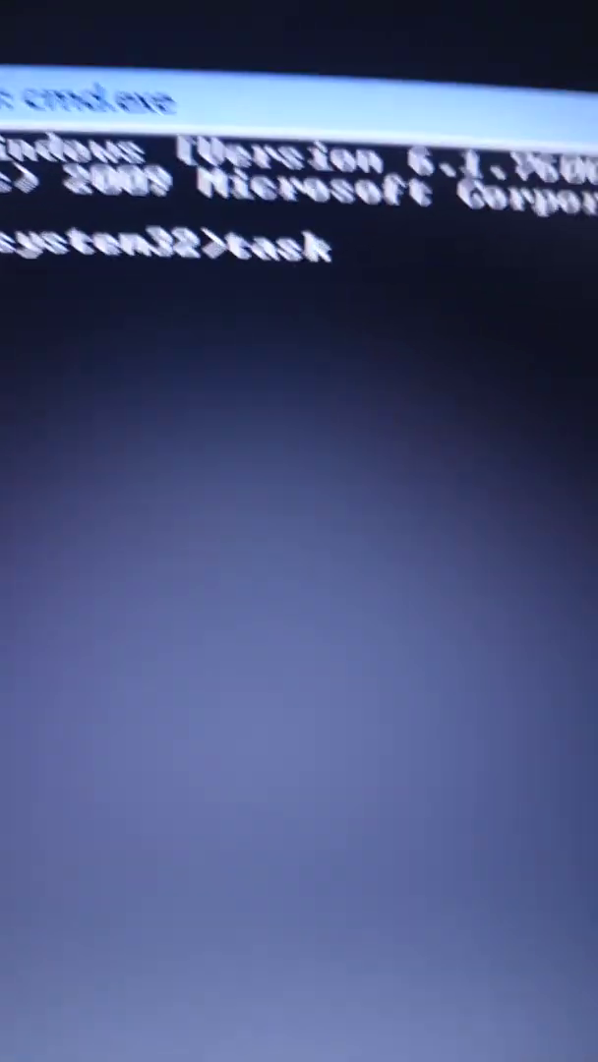
# Step: Run taskmgr at the System32 command prompt to launch Task Manager
pyautogui.write('mgr')
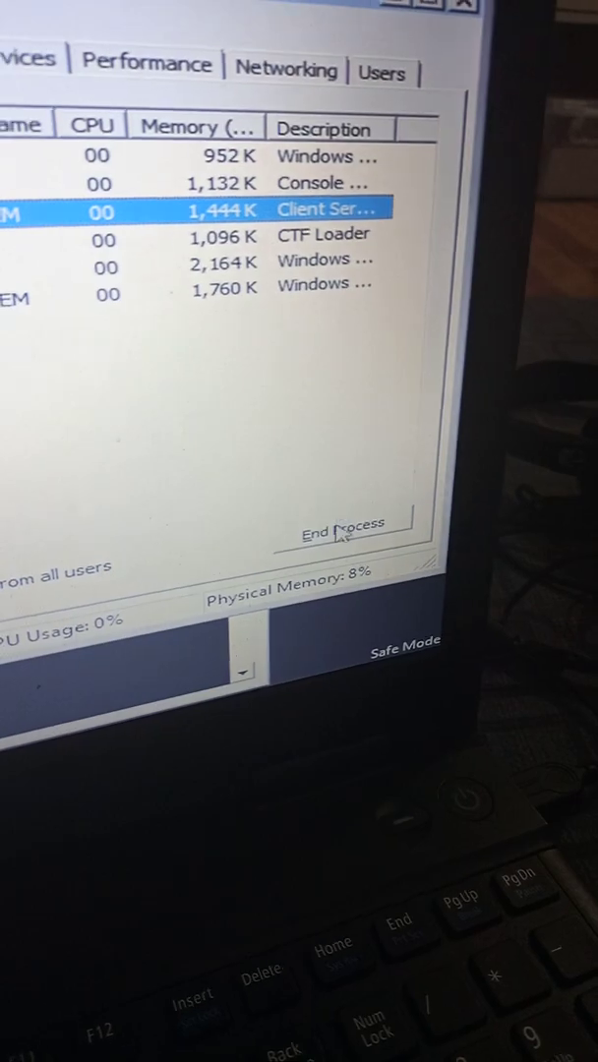
# Step: End the csrss.exe process and confirm the shutdown warning, crashing Windows
pyautogui.click(341, 531)
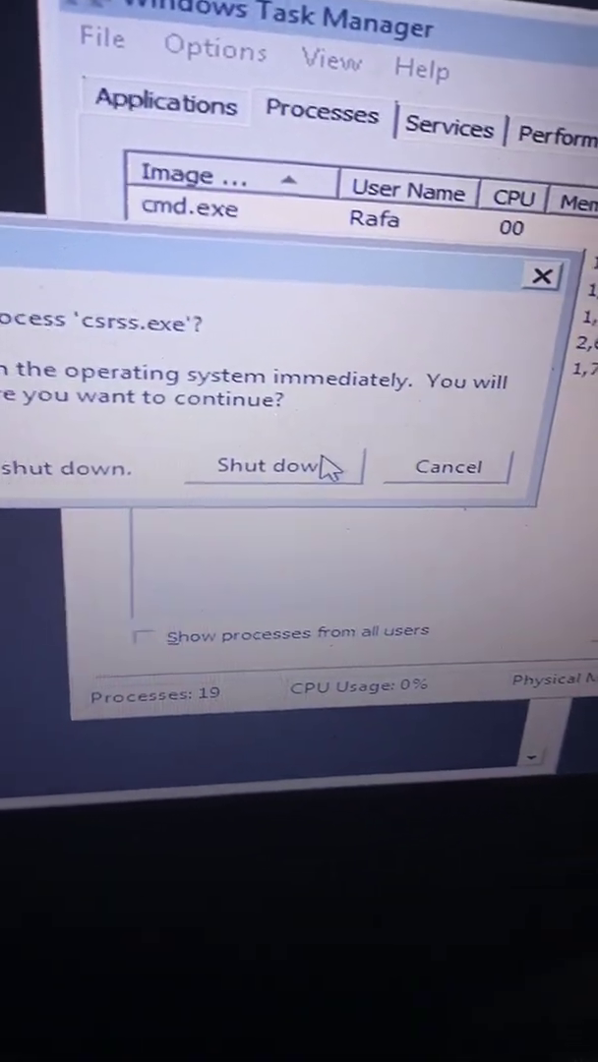
pyautogui.click(264, 467)
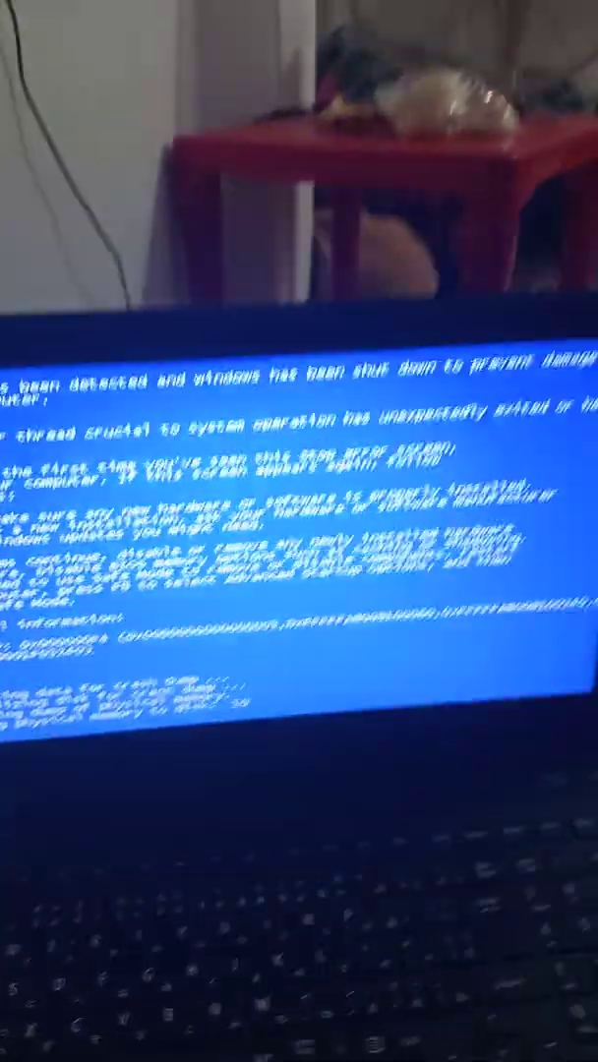